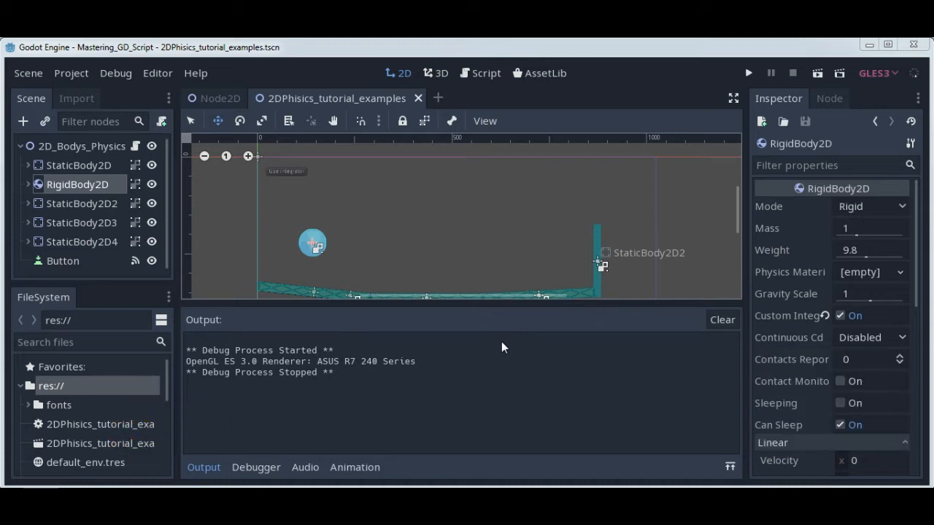
mouse_move(684, 231)
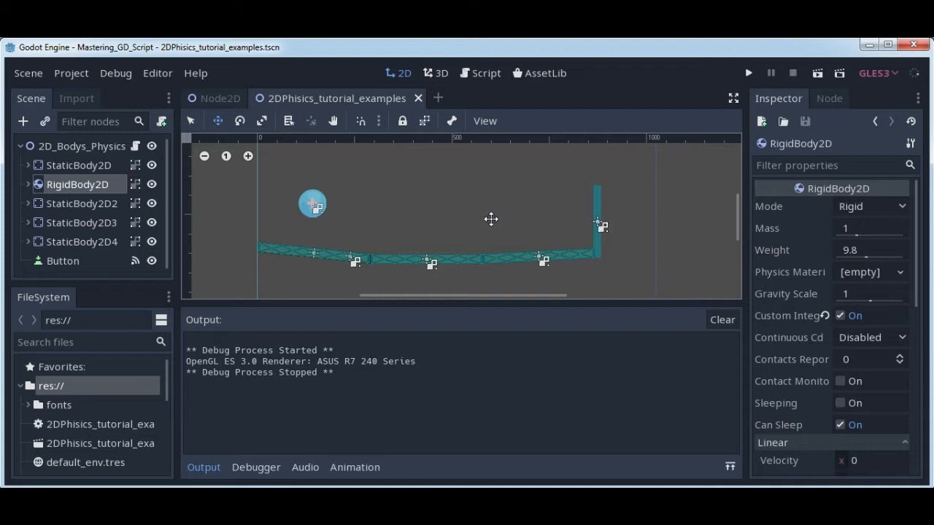
mouse_move(490, 257)
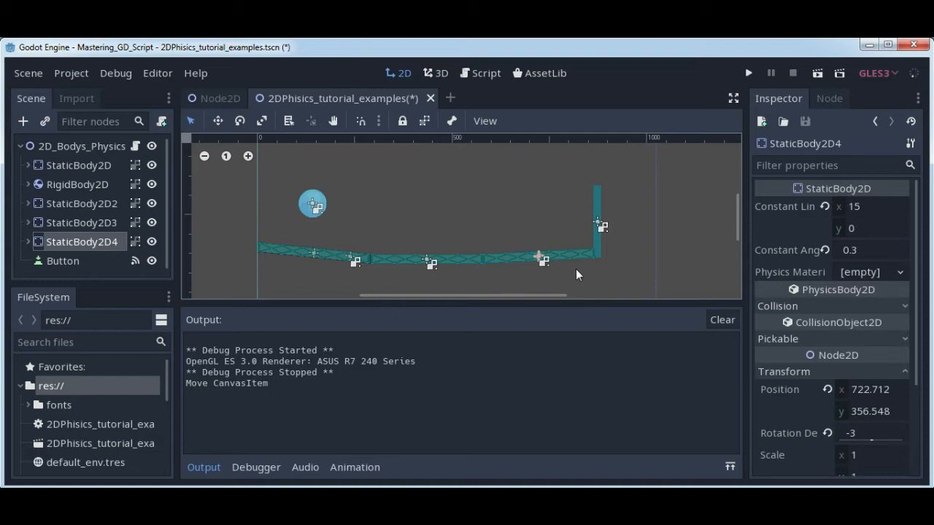
mouse_move(573, 255)
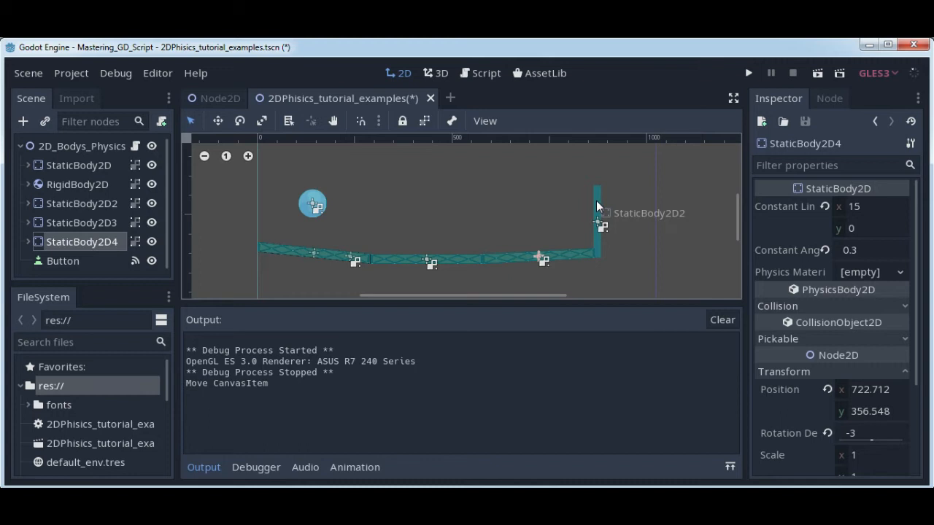
mouse_move(701, 154)
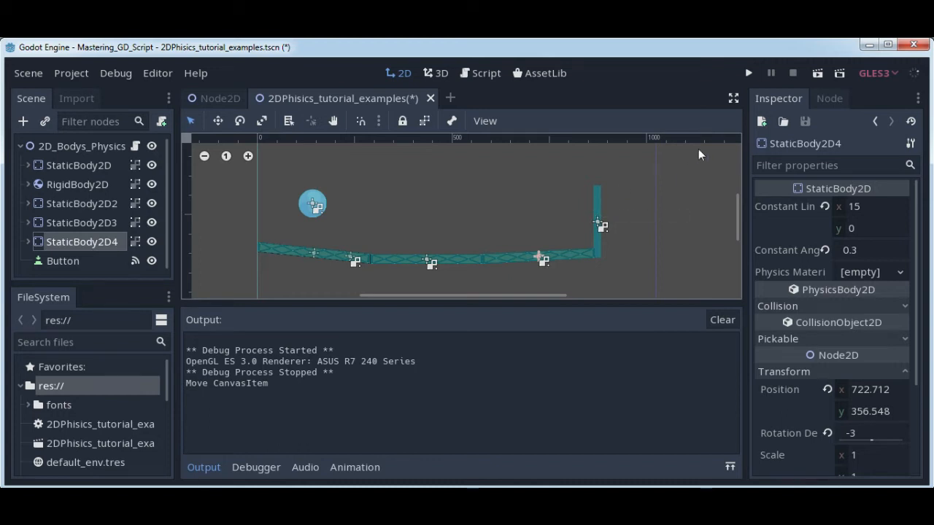
- Test-run the scene, watch the ball rest on the floor, then close the game window
left_click(817, 73)
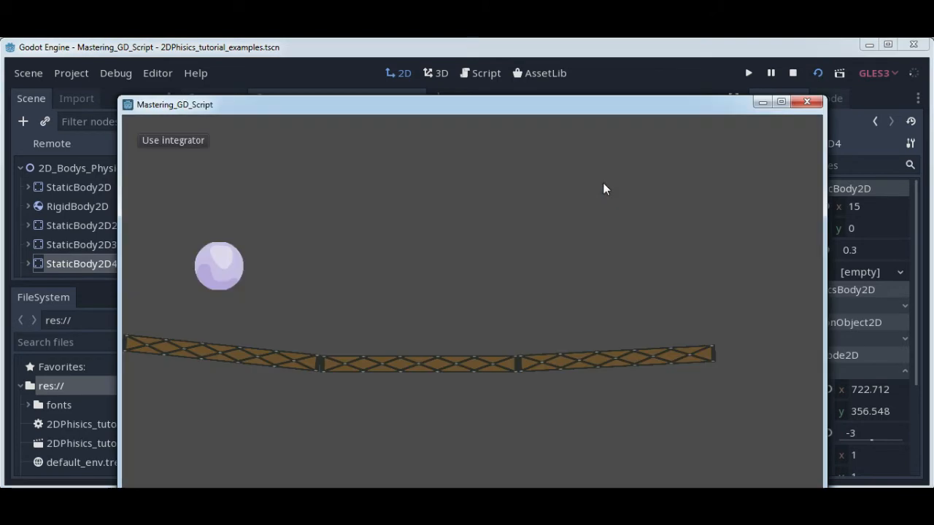
mouse_move(246, 362)
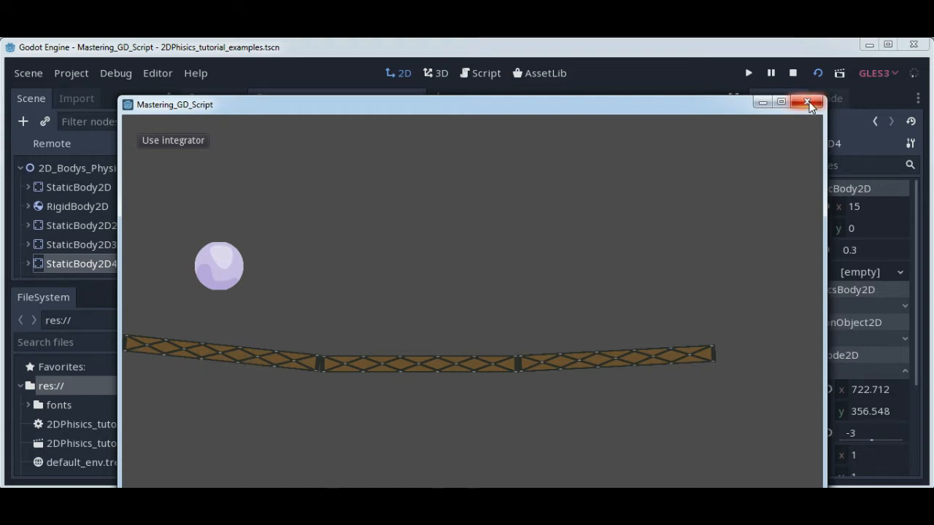
left_click(807, 102)
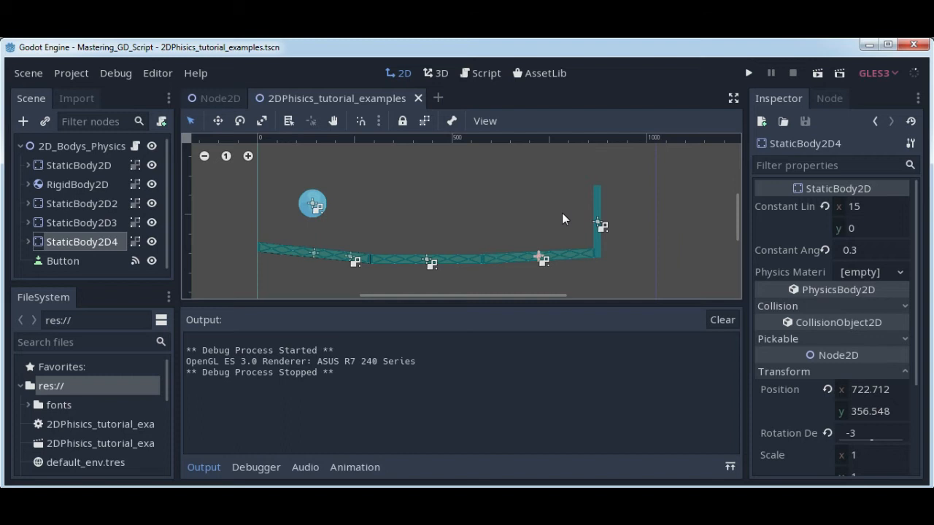
mouse_move(124, 166)
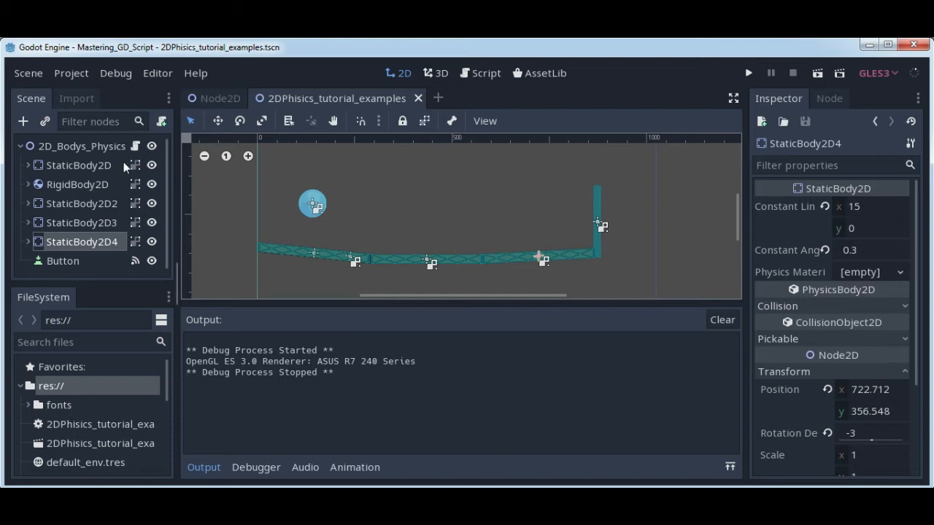
- Add a child under 2D_Bodys_Physics, searching 'Color' and choosing ColorRect
left_click(81, 146)
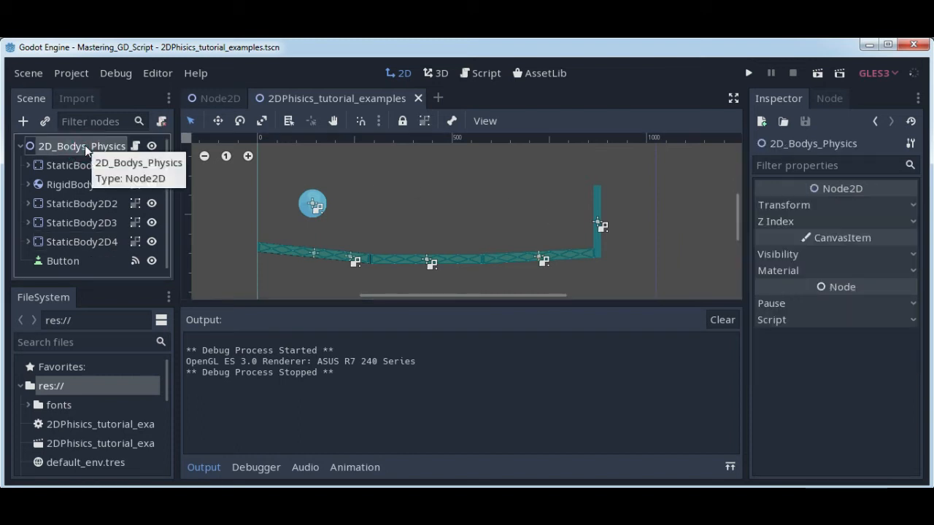
left_click(23, 121)
type("C")
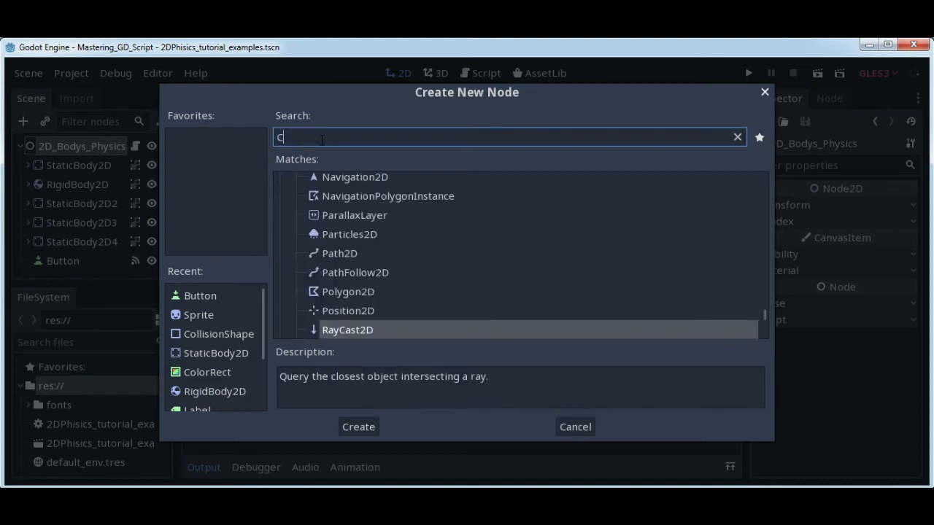
type("olor")
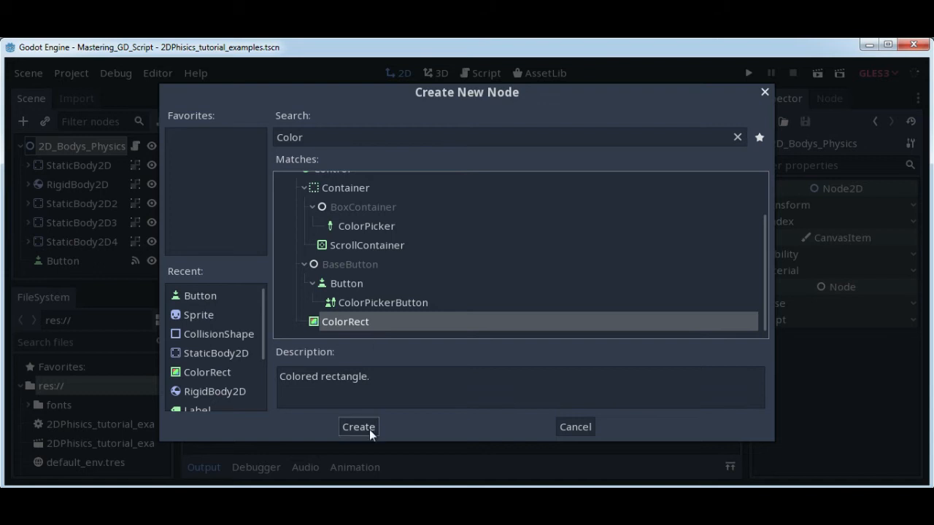
- Create the ColorRect and stretch its handles over the whole play area
left_click(358, 427)
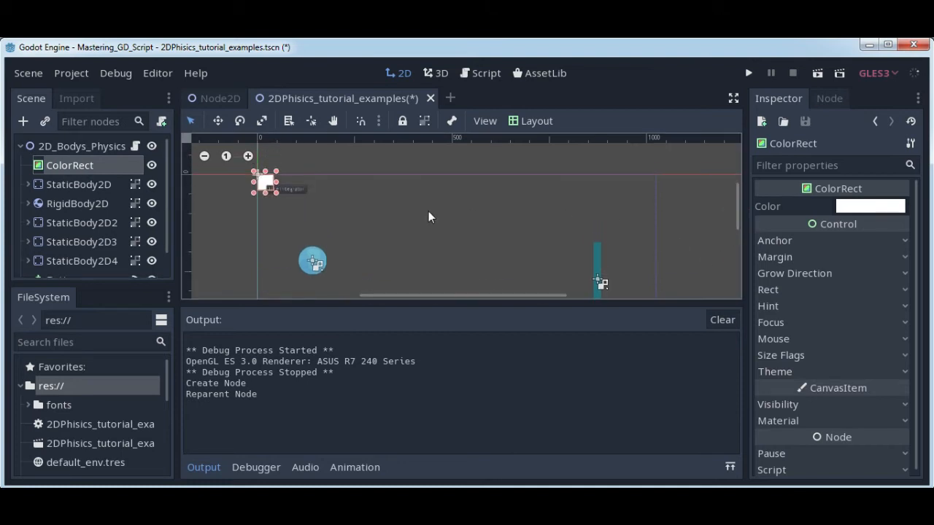
left_click_drag(275, 188, 493, 271)
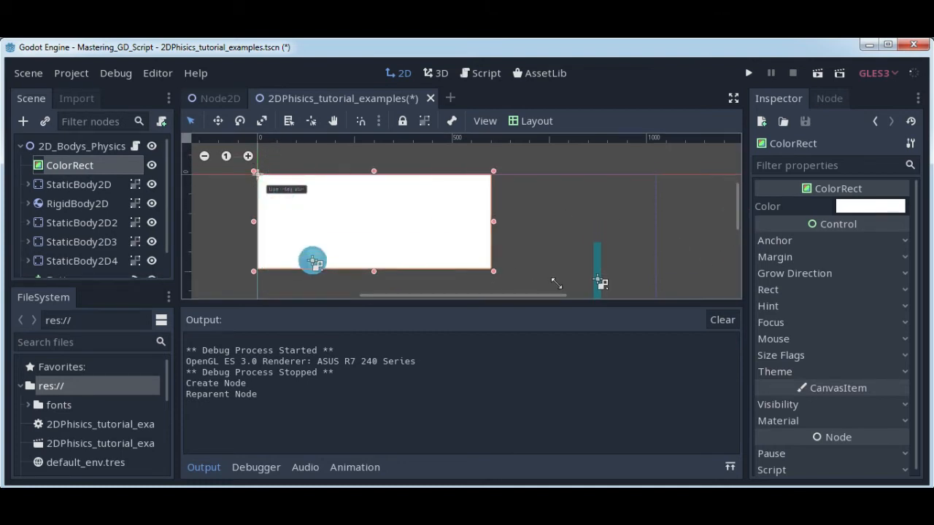
left_click_drag(493, 222, 607, 222)
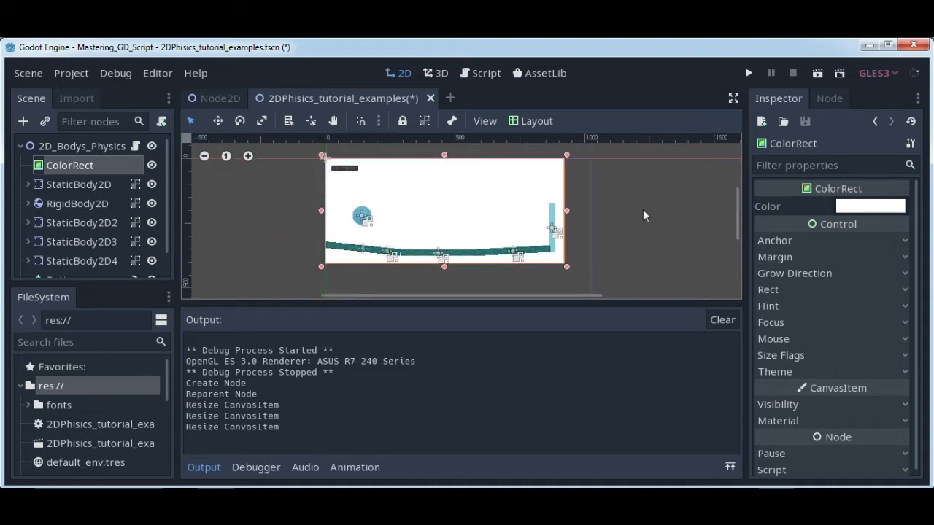
- Change the ColorRect colour to cyan 57cfd5 and reselect the ColorRect node
left_click(870, 206)
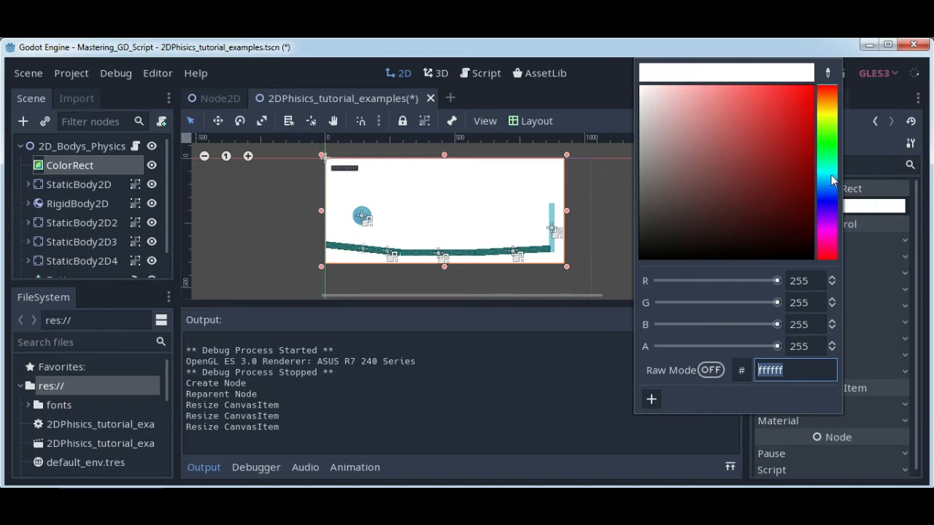
left_click(744, 119)
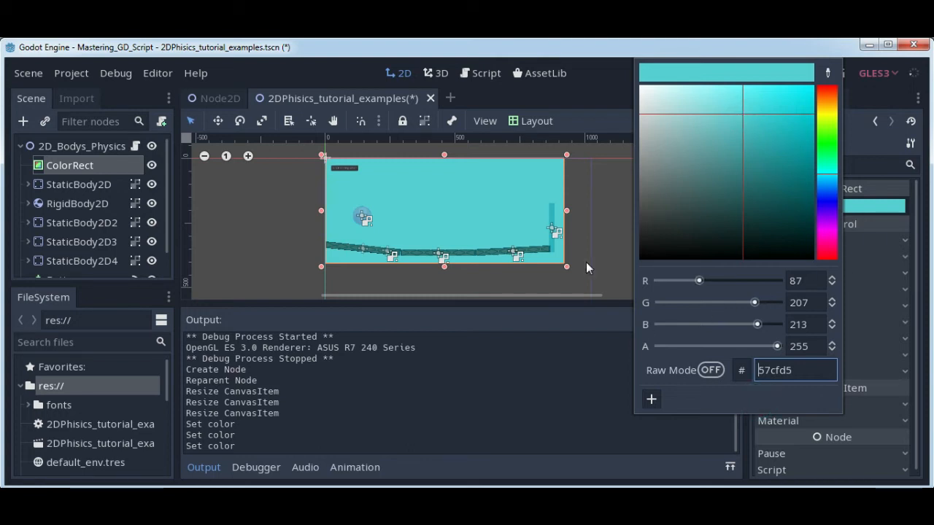
left_click(70, 165)
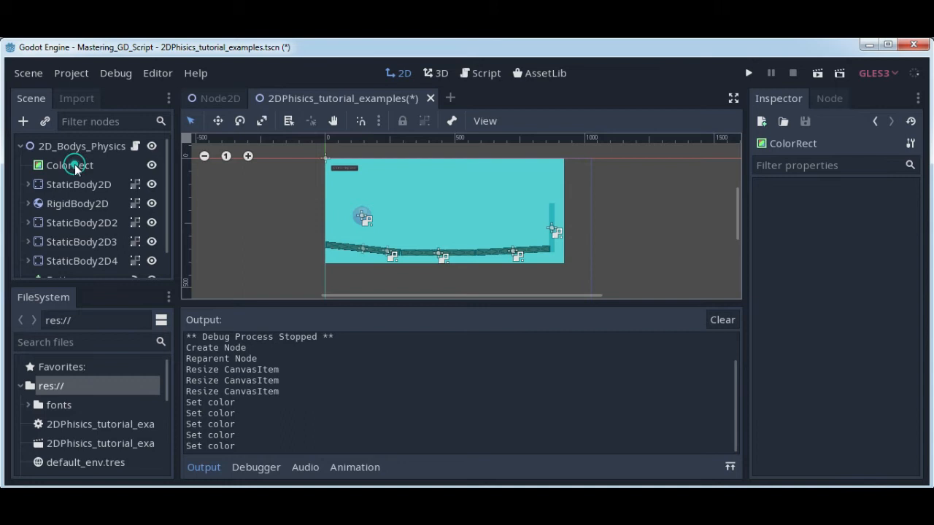
left_click(69, 165)
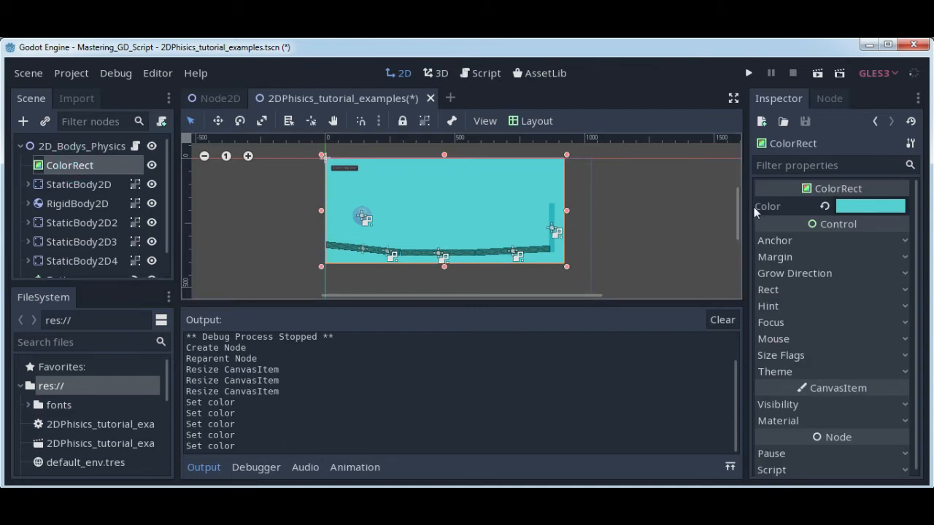
mouse_move(632, 191)
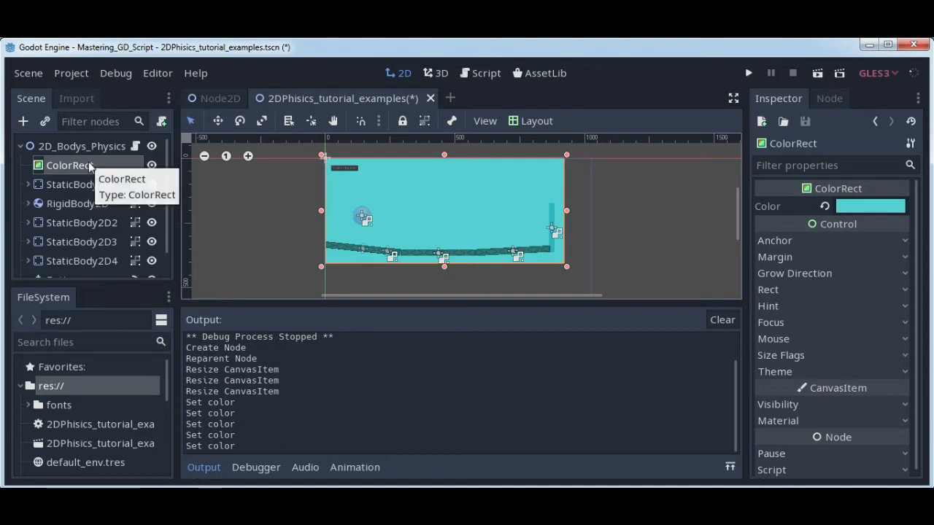
mouse_move(399, 210)
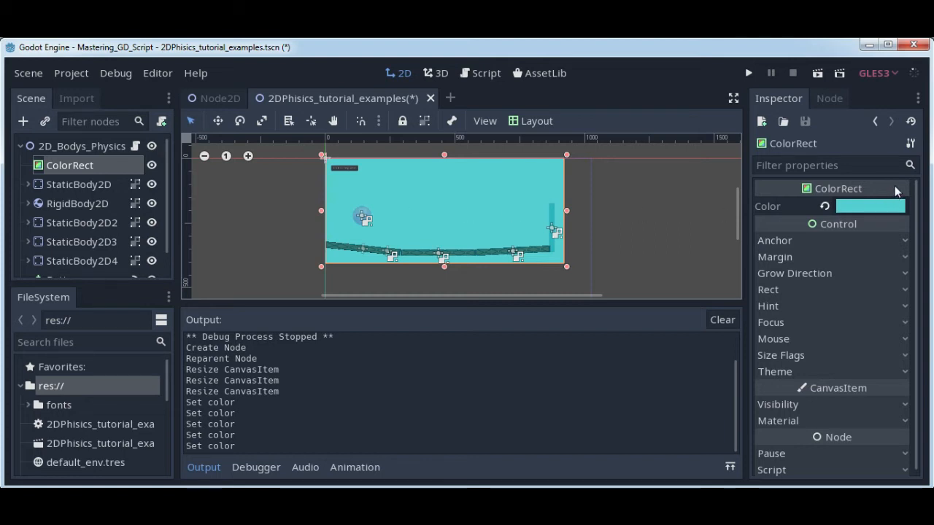
mouse_move(599, 190)
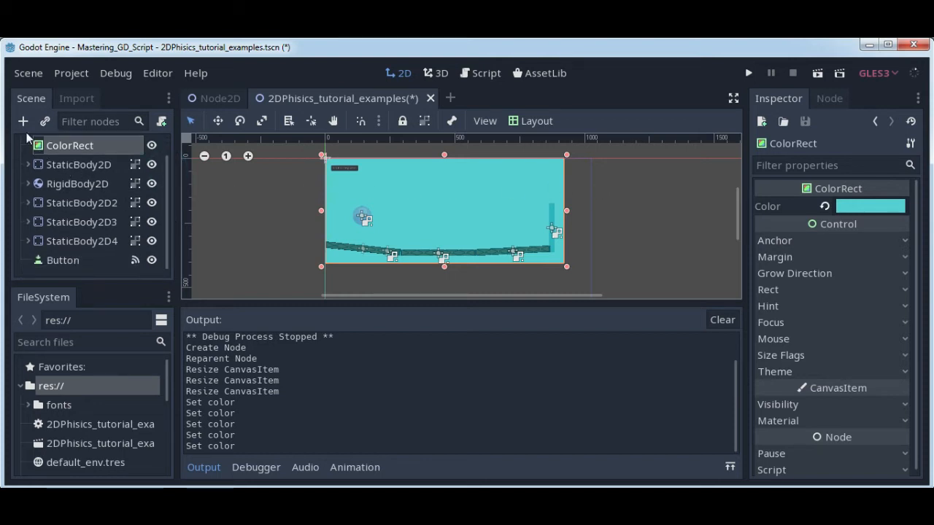
left_click(22, 122)
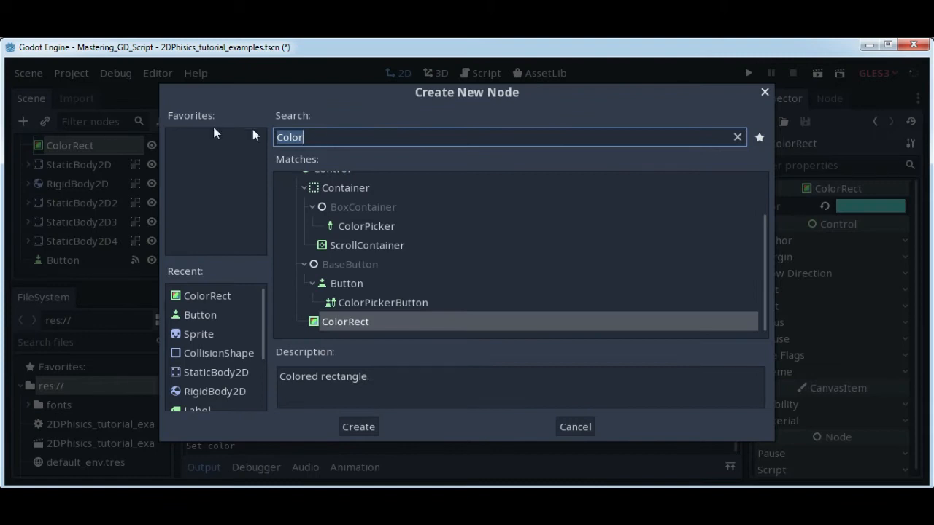
type("button")
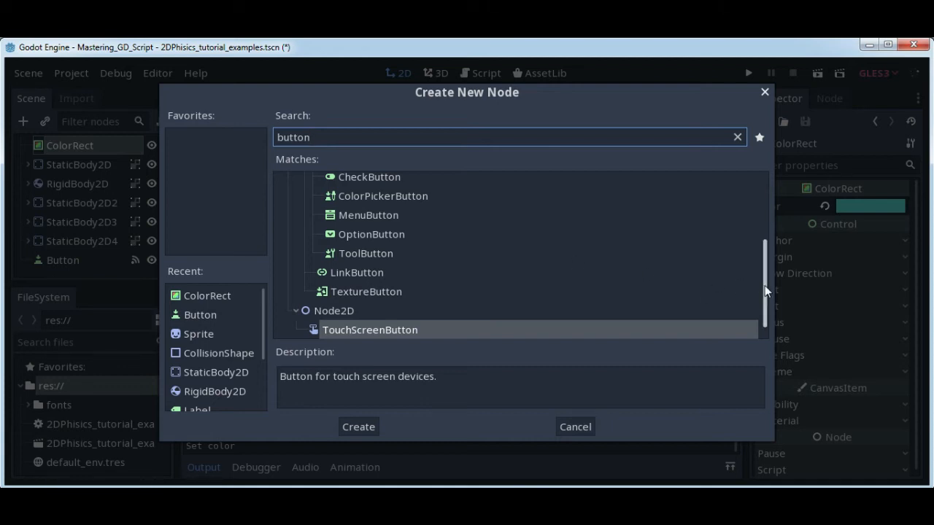
scroll("up", 3)
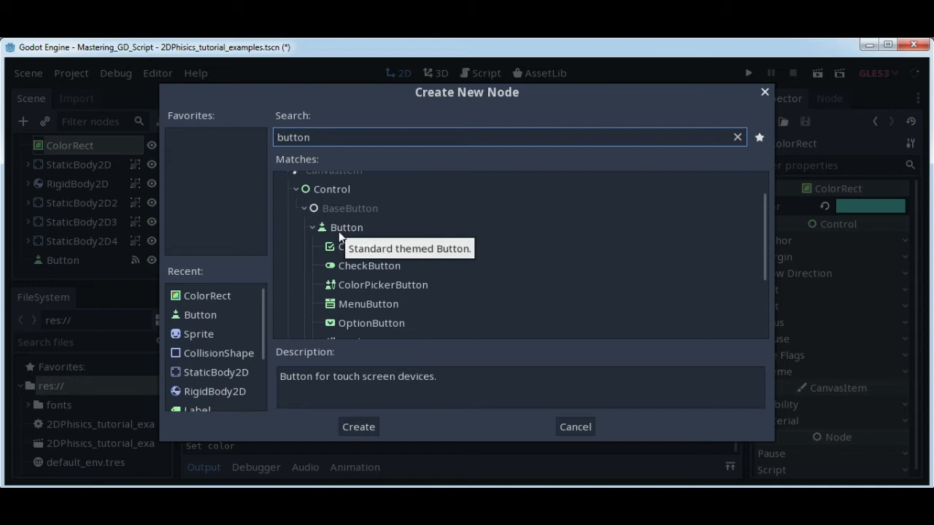
mouse_move(370, 232)
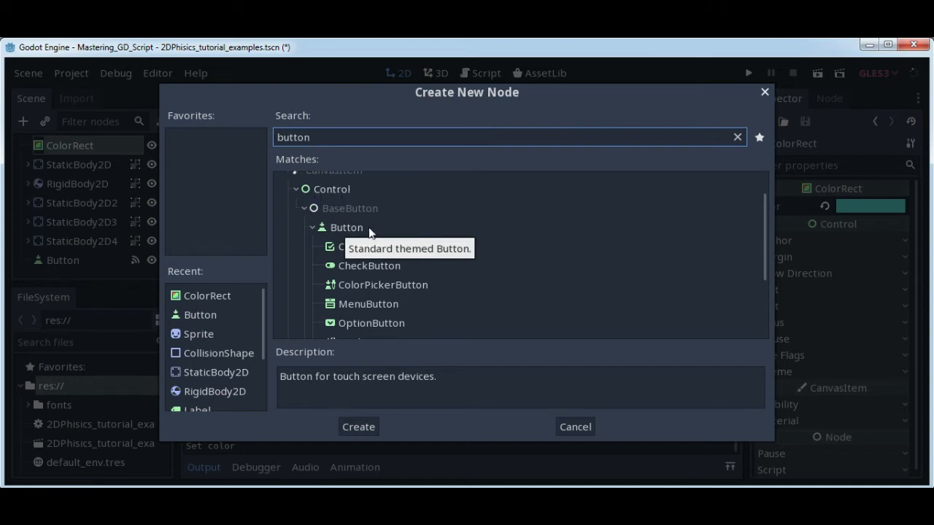
left_click(346, 227)
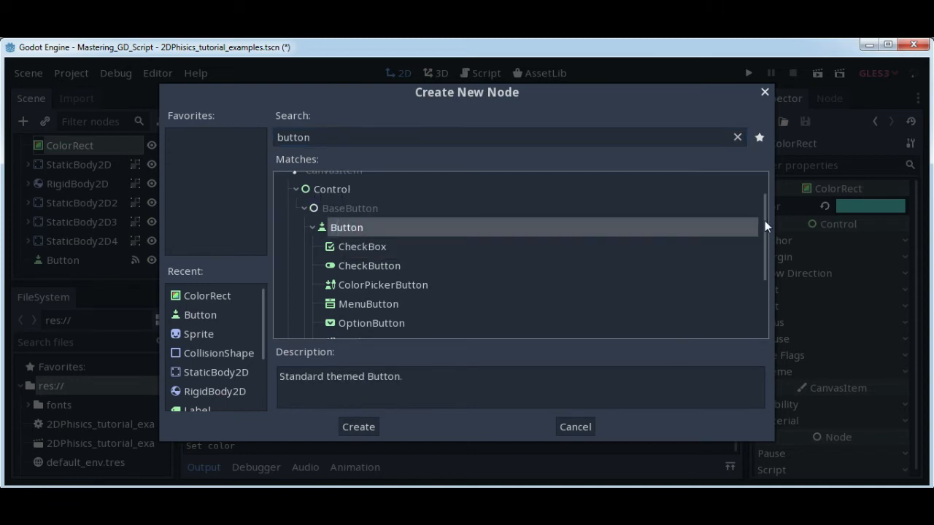
left_click(358, 427)
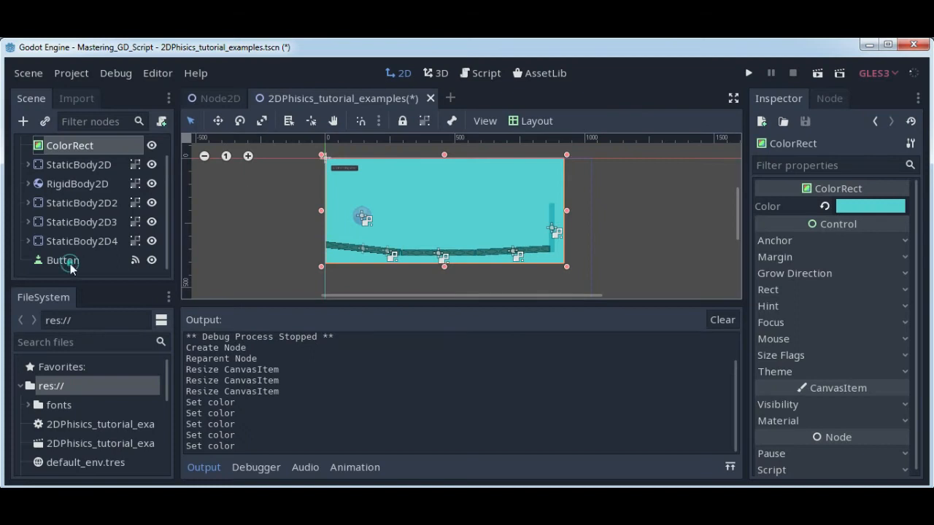
- Select the Button node and edit its Text property to 'Use integrator'
left_click(62, 260)
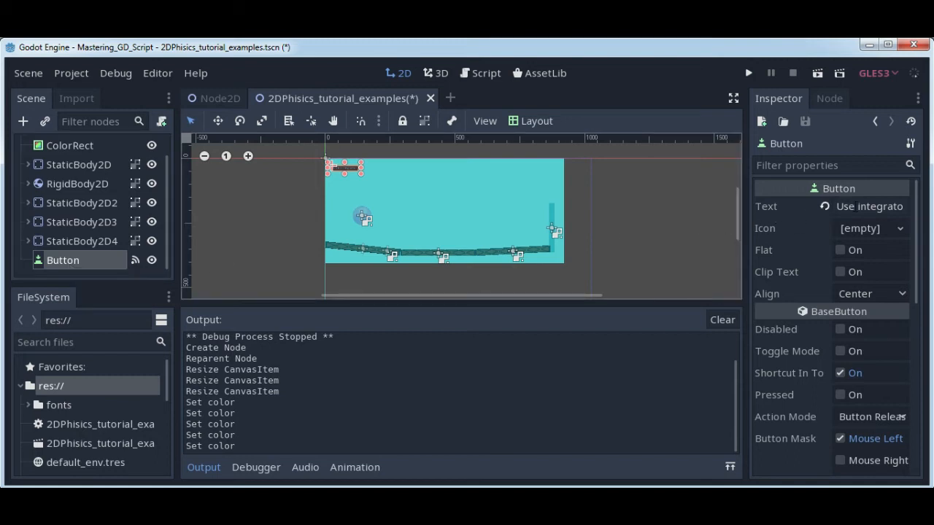
left_click(869, 206)
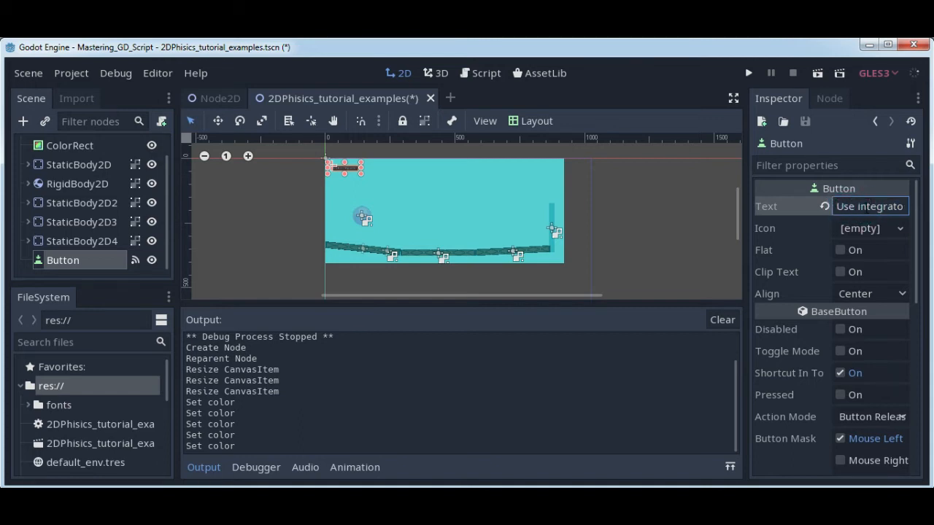
left_click(869, 206)
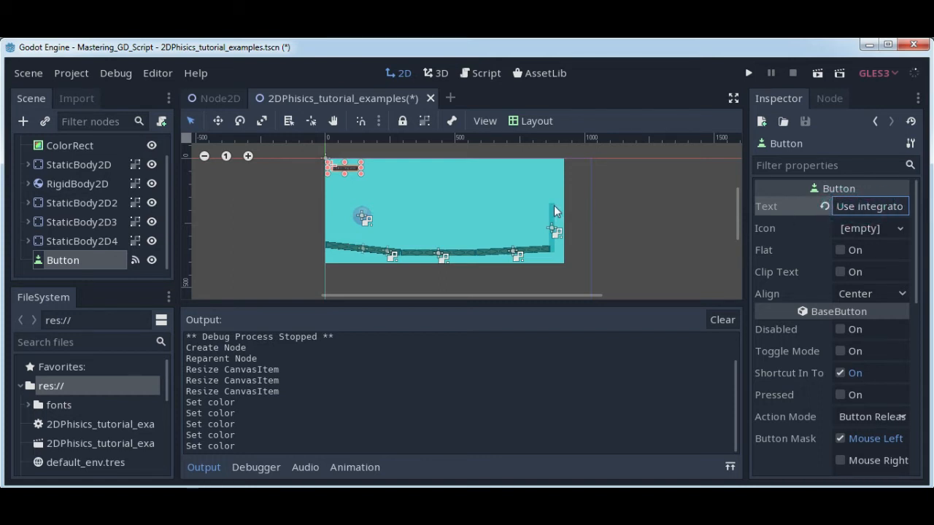
mouse_move(387, 202)
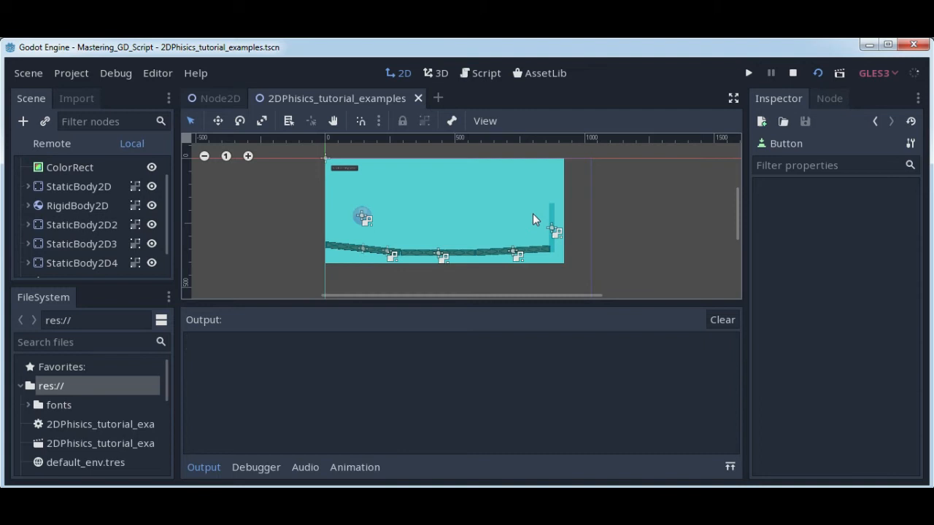
- Watch the run with the 'Use integrator' button and still ball, then close the game
left_click(747, 73)
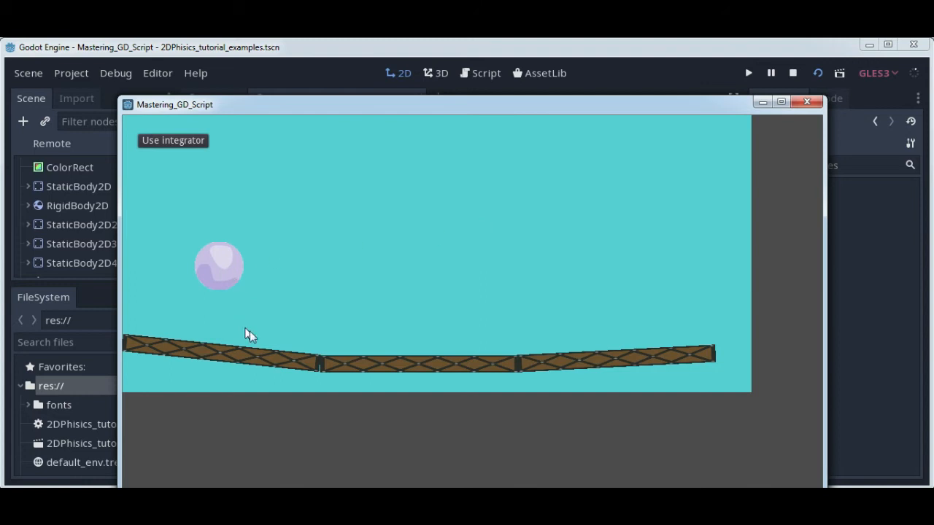
mouse_move(720, 206)
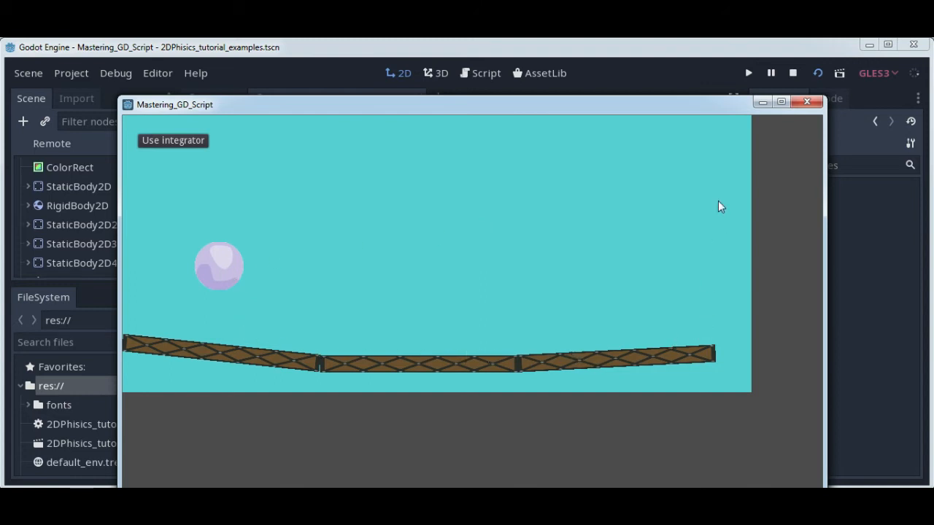
mouse_move(704, 341)
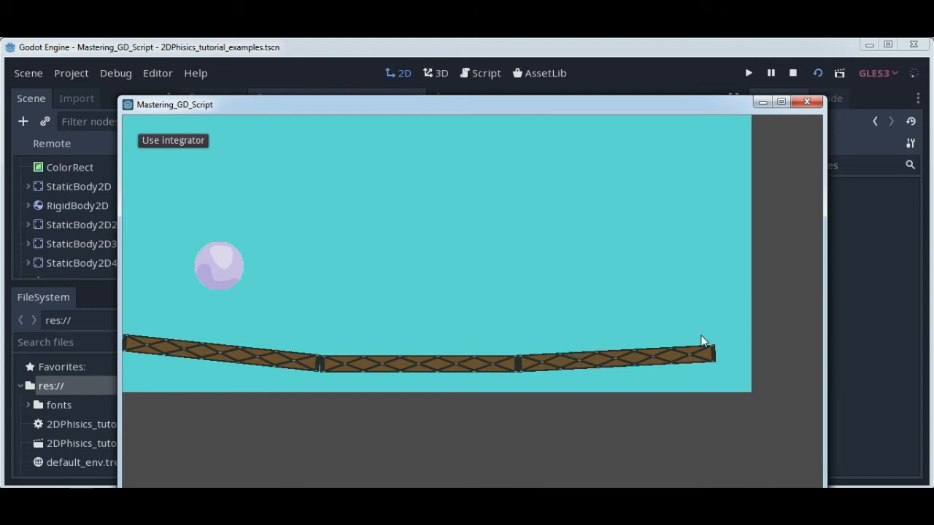
mouse_move(276, 140)
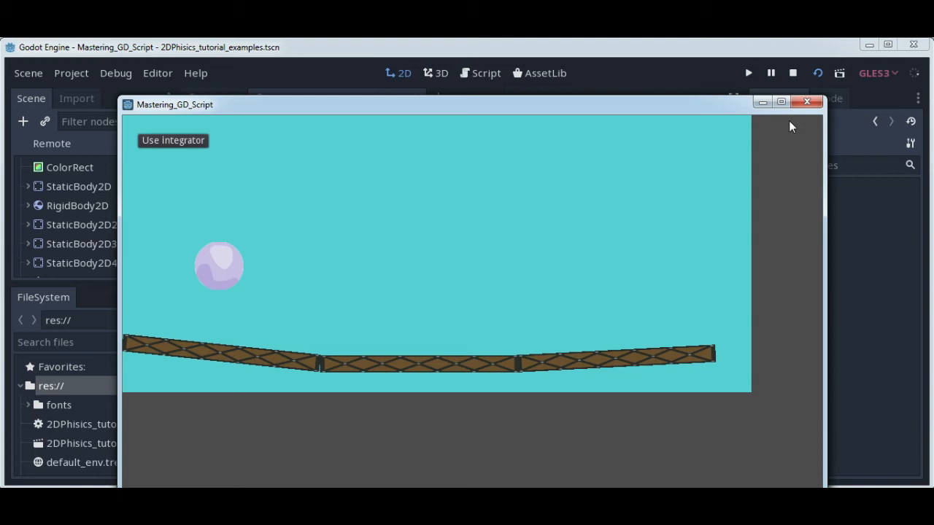
left_click(807, 102)
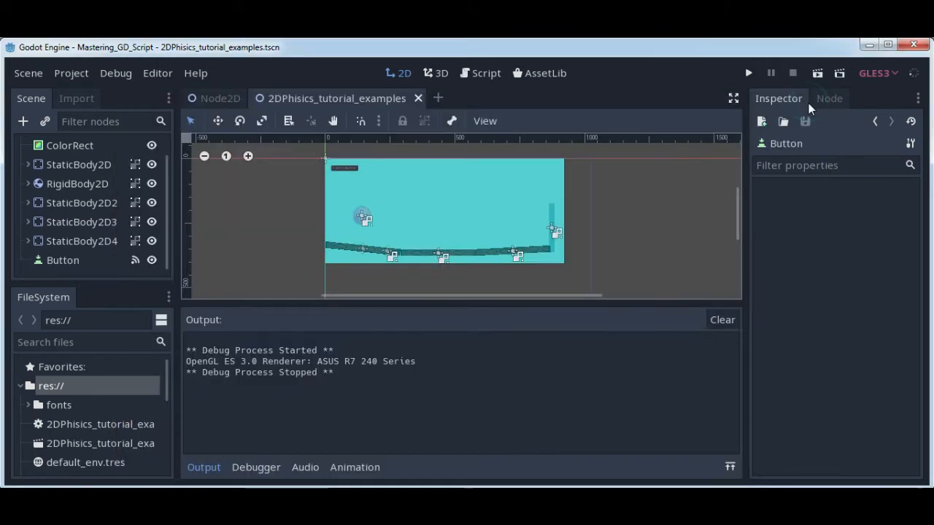
mouse_move(301, 235)
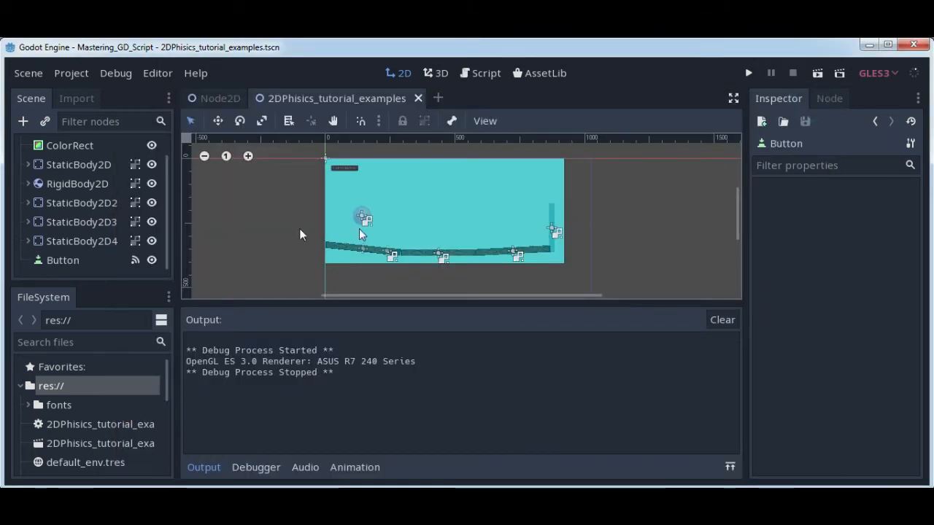
- Review the Button's button_down signal connection dialog in the Node tab, then cancel it
left_click(62, 260)
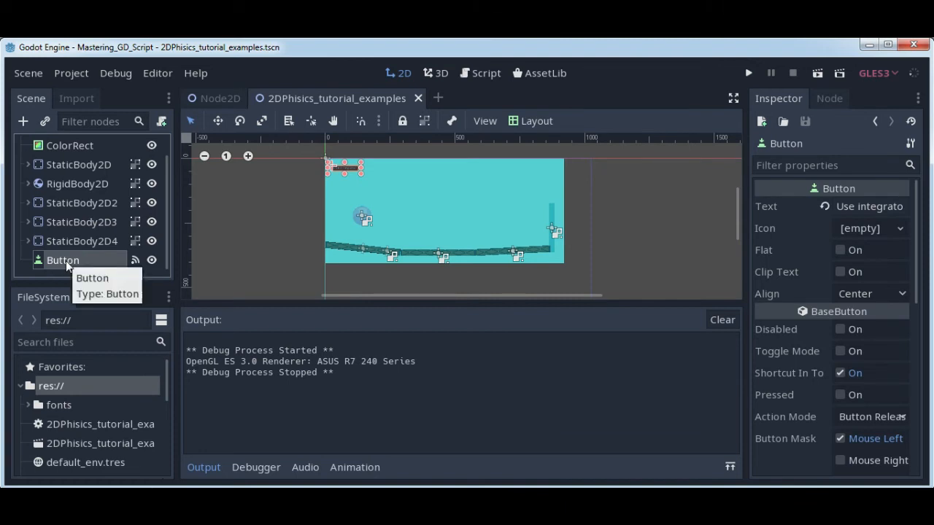
mouse_move(60, 264)
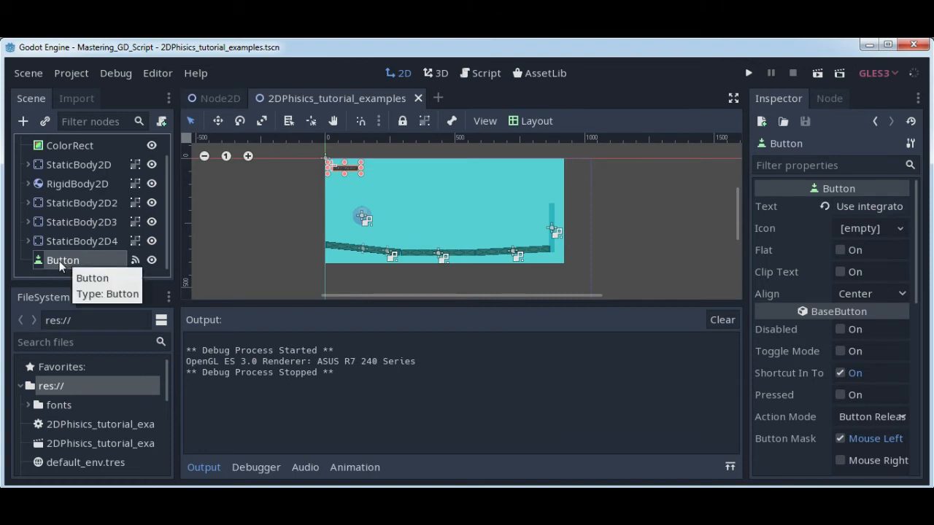
mouse_move(837, 105)
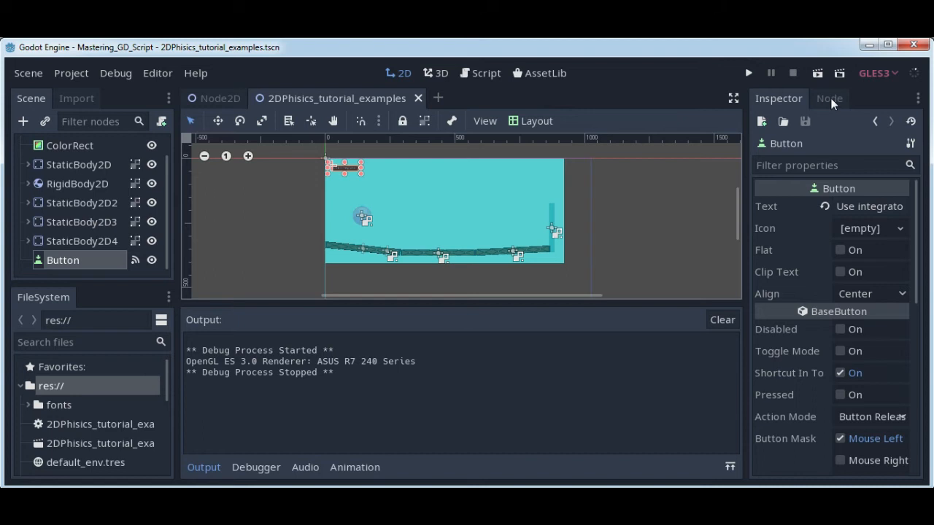
left_click(835, 99)
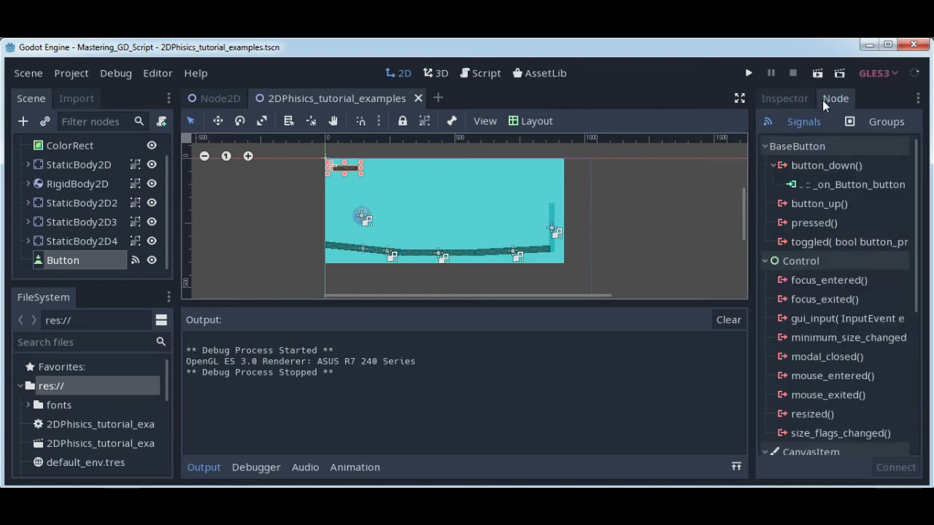
left_click(825, 165)
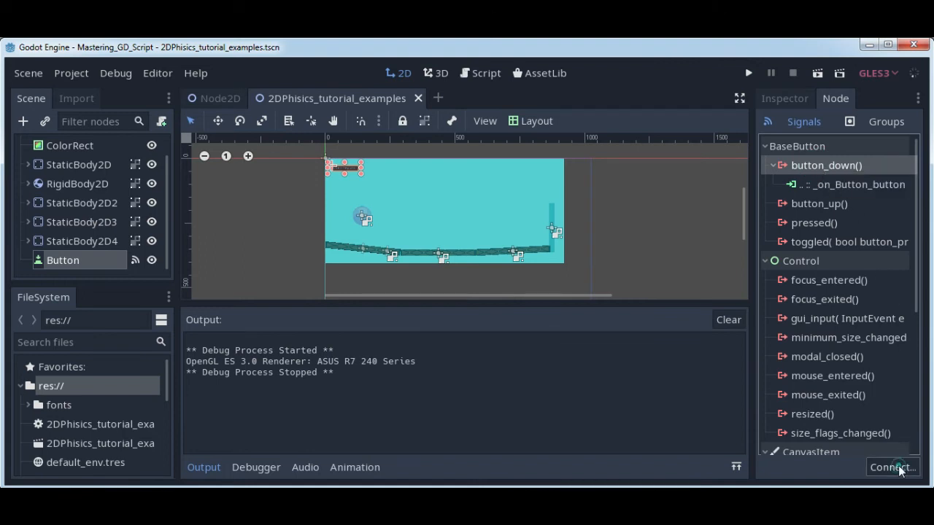
left_click(891, 467)
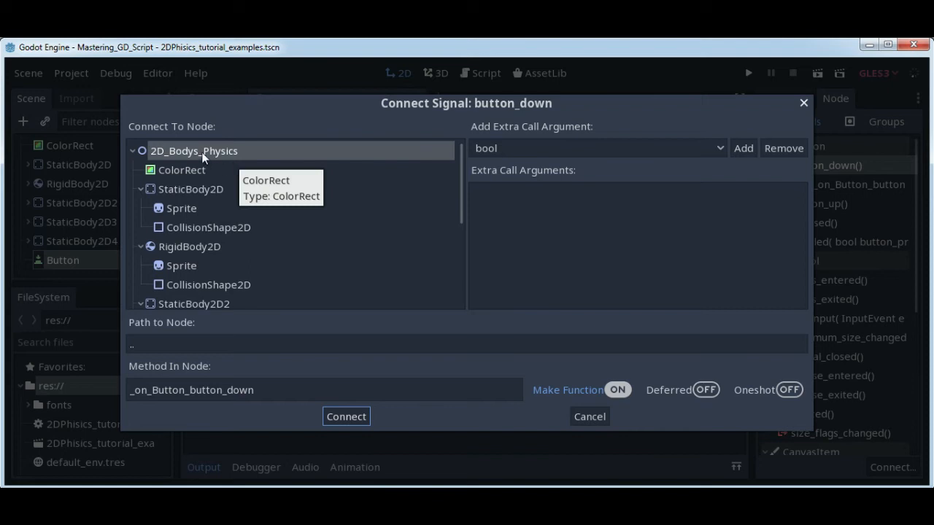
mouse_move(194, 150)
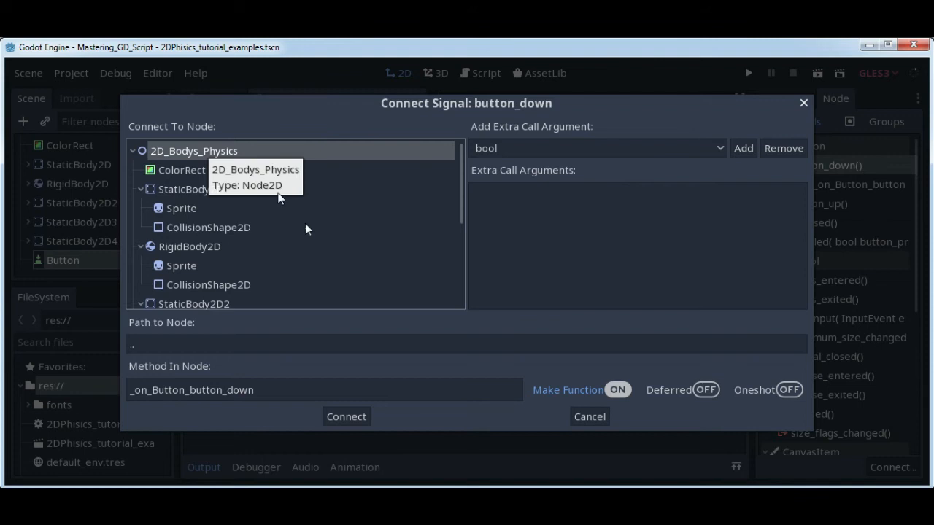
left_click(346, 417)
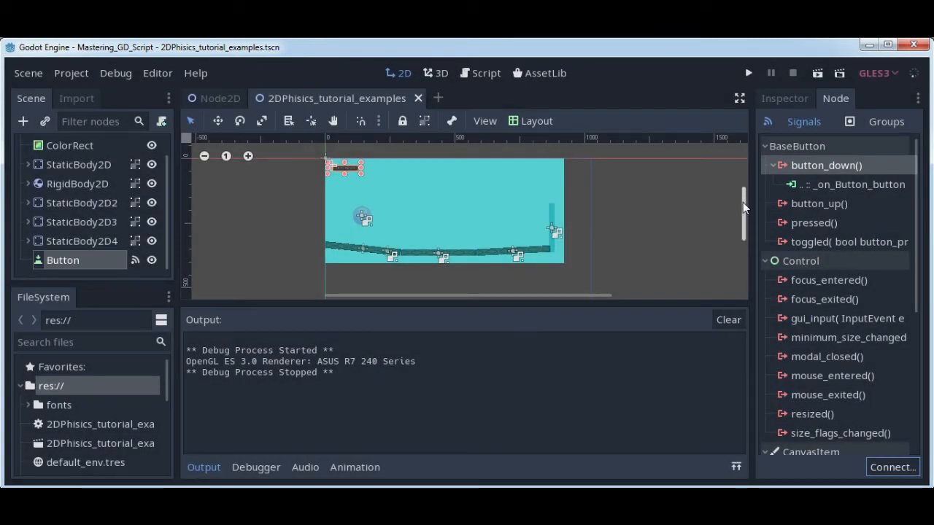
- View the root script's _on_Button_button_down handler, then return to the 2D view
left_click(784, 98)
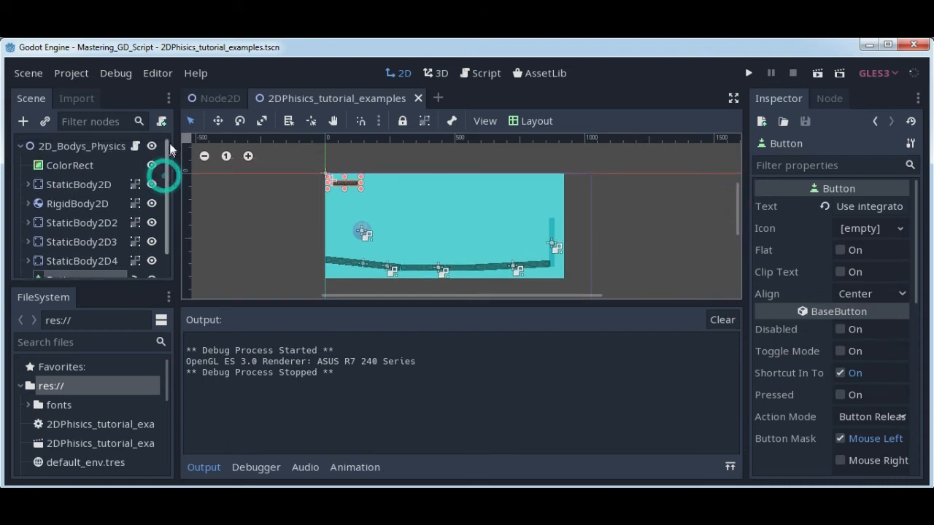
left_click(81, 146)
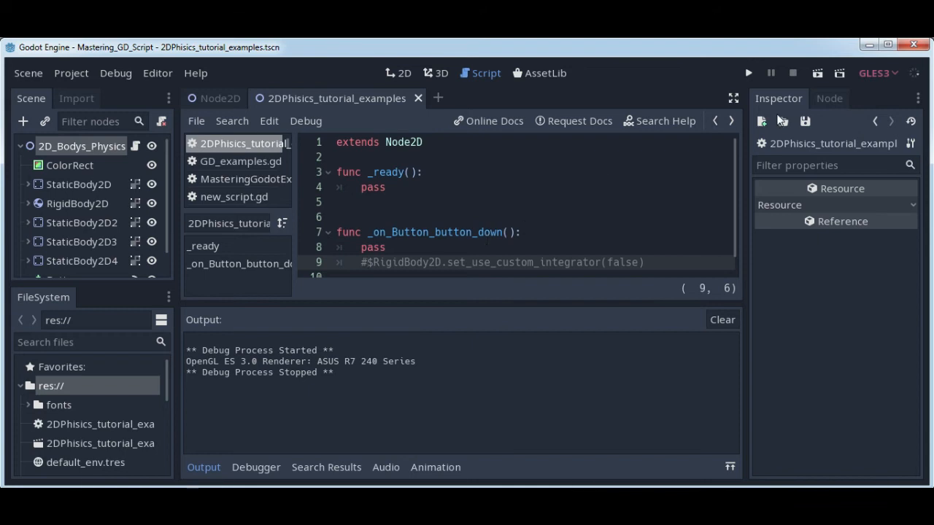
mouse_move(401, 75)
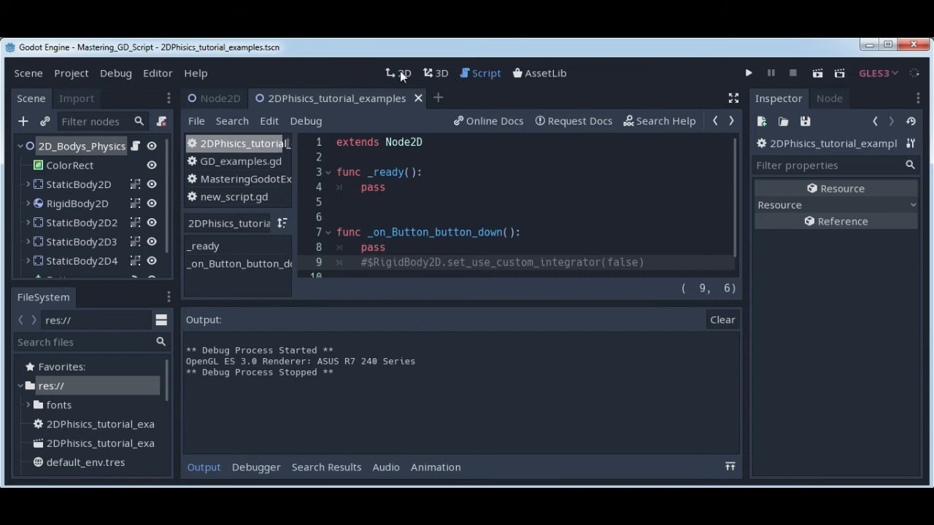
left_click(404, 73)
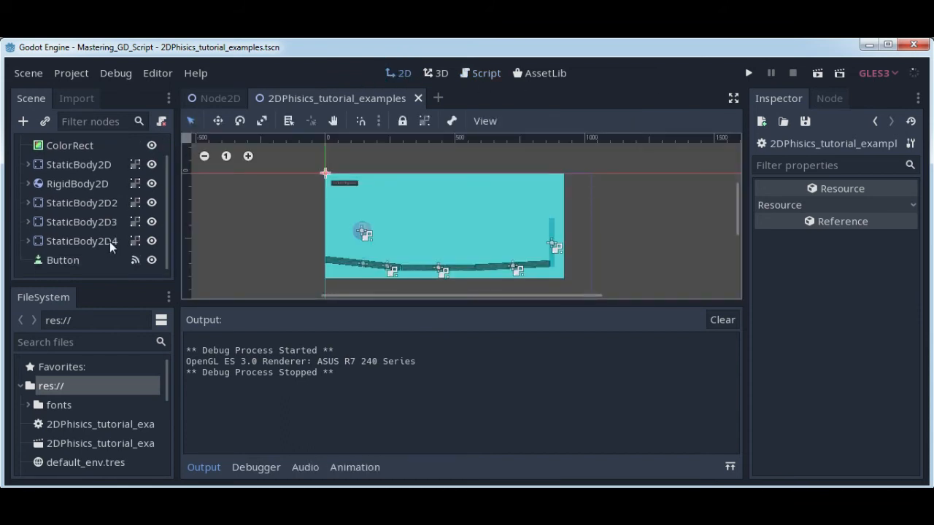
- Select StaticBody2D4 to show constant linear velocity 15 and angular velocity 0.3
left_click(80, 241)
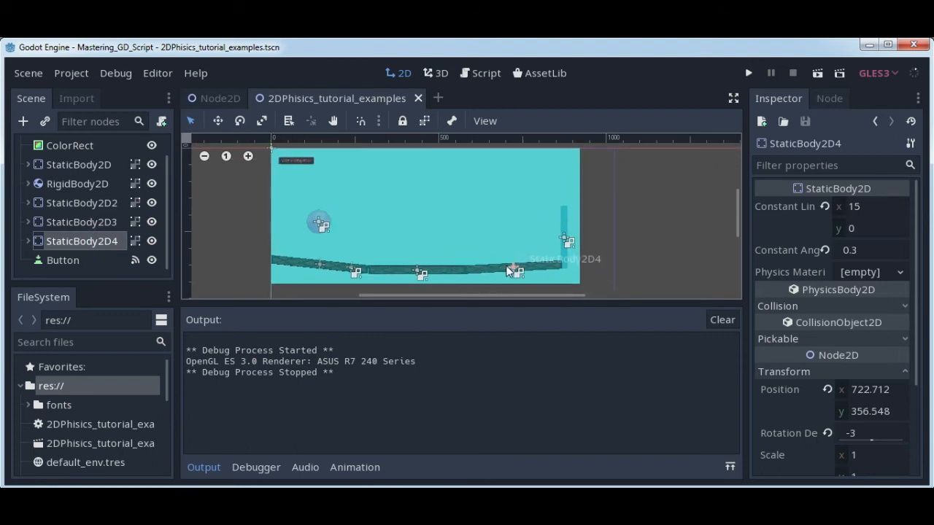
mouse_move(817, 255)
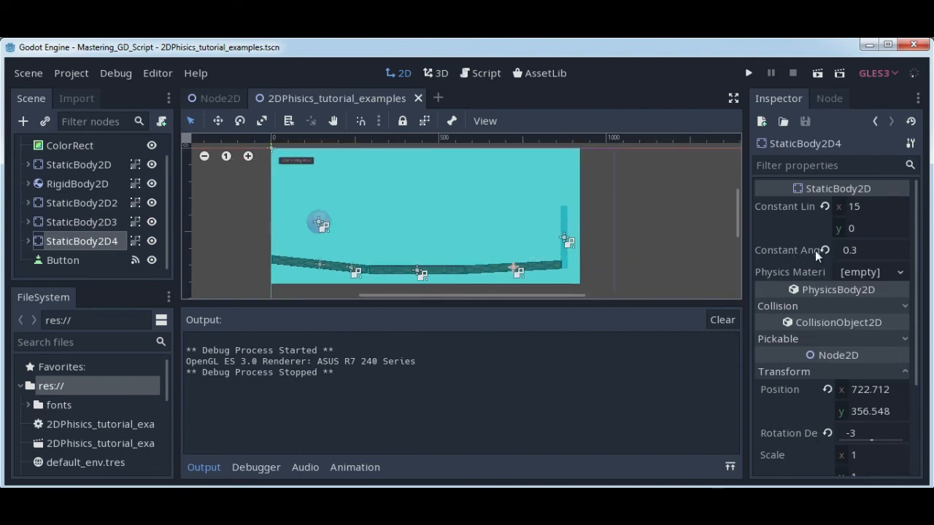
mouse_move(815, 250)
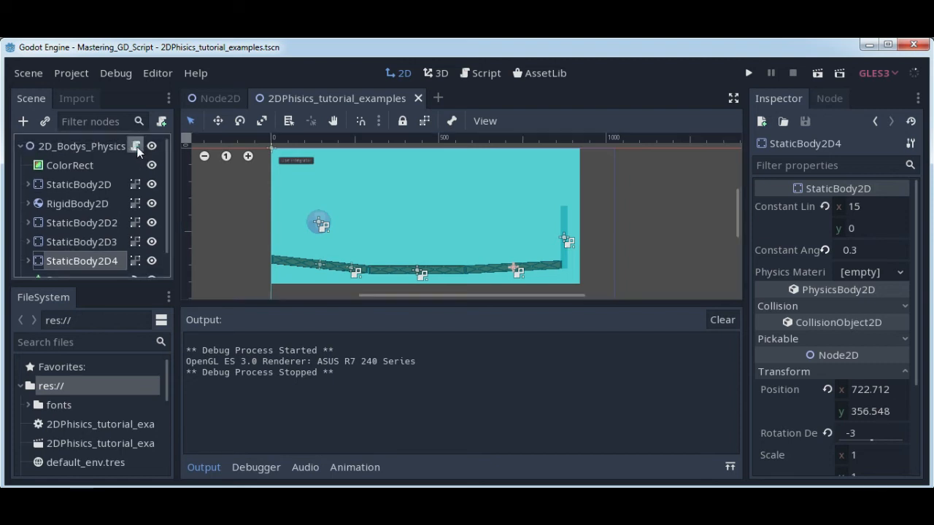
- Edit the handler to call $RigidBody2D.set_use_custom_integrator(false) in the root script
left_click(480, 73)
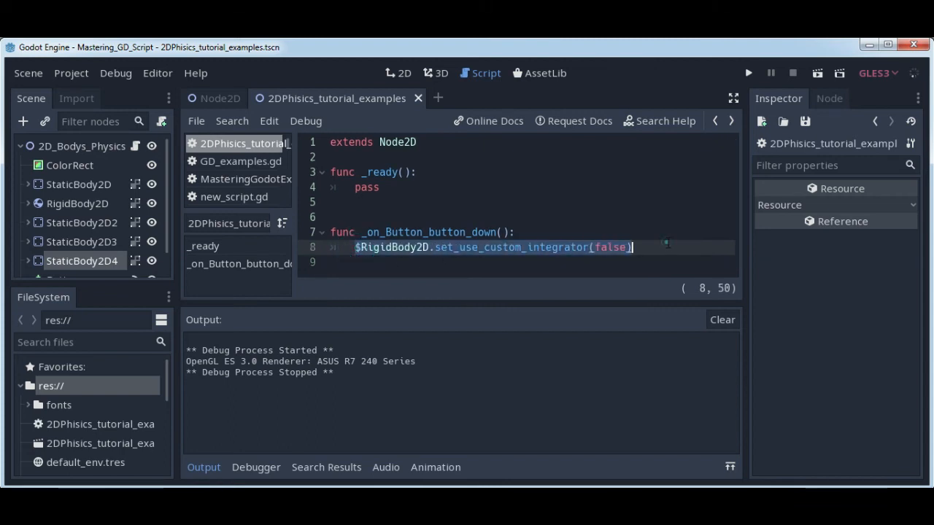
left_click(547, 231)
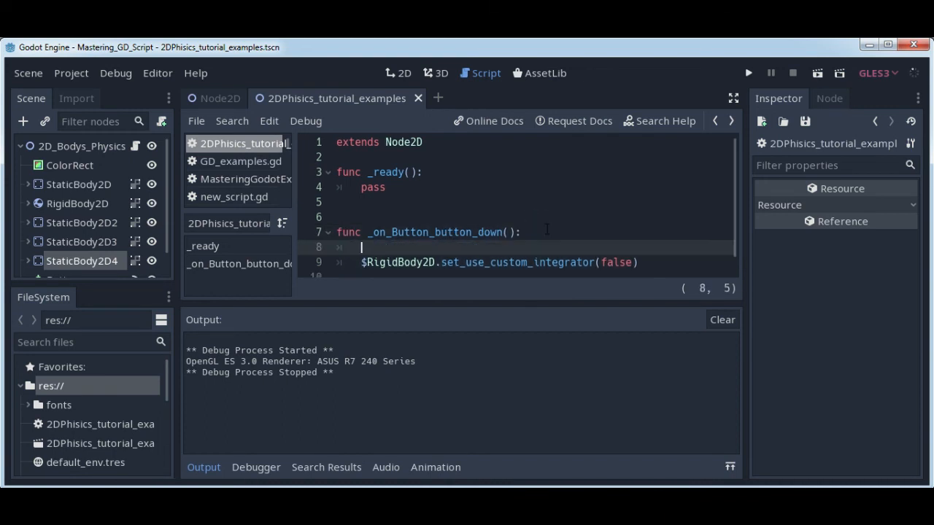
type("$RigidBody2D")
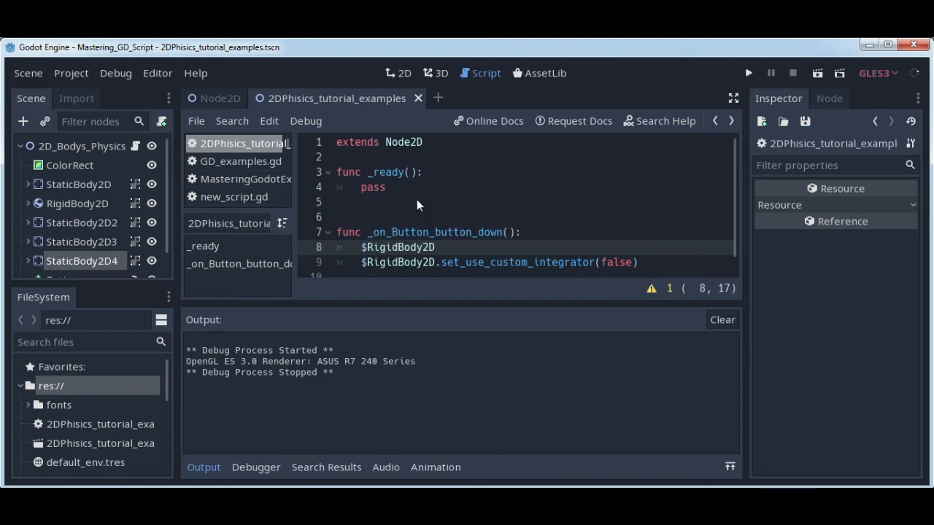
type(".")
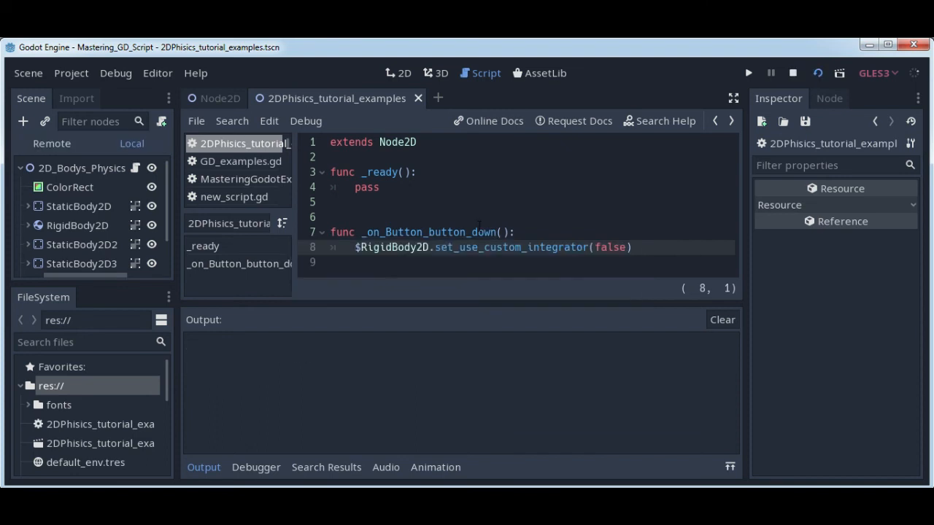
- Bring the running game window to the front, showing the Use integrator button and ball
left_click(748, 72)
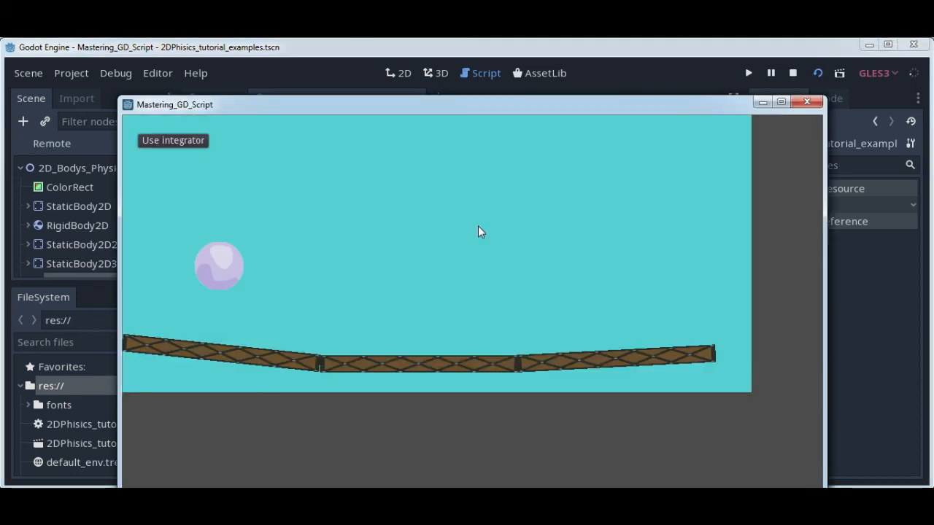
mouse_move(225, 248)
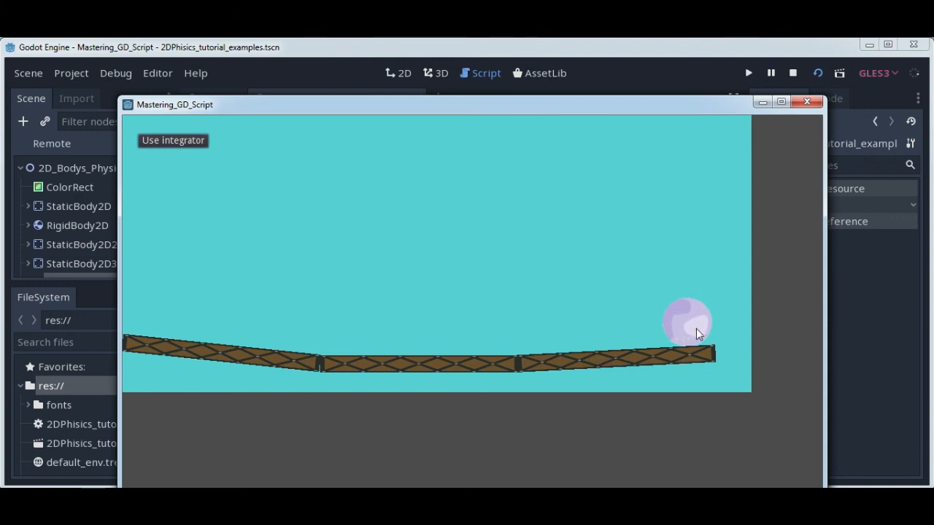
mouse_move(635, 254)
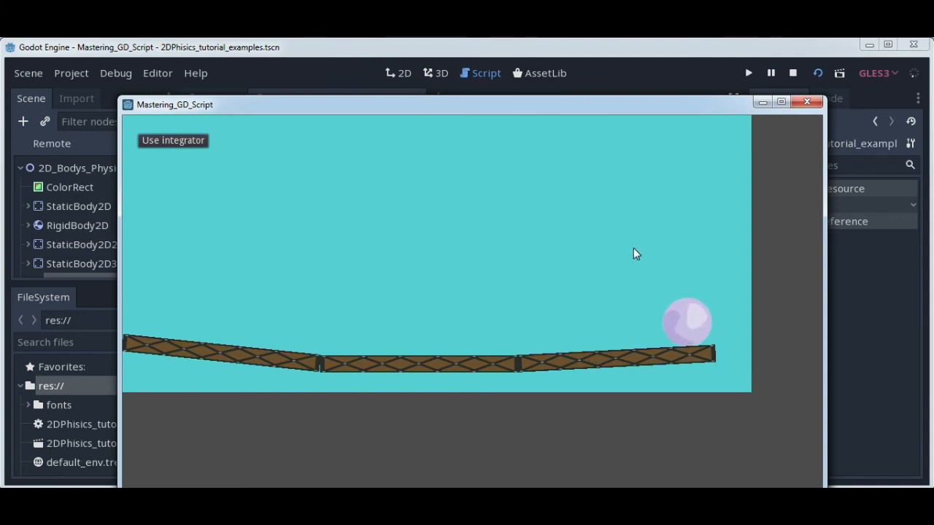